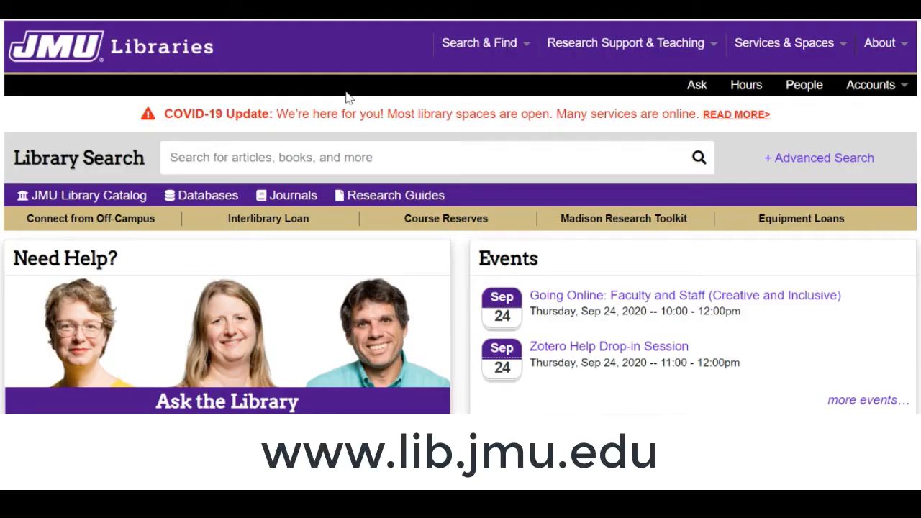
pyautogui.moveTo(207, 201)
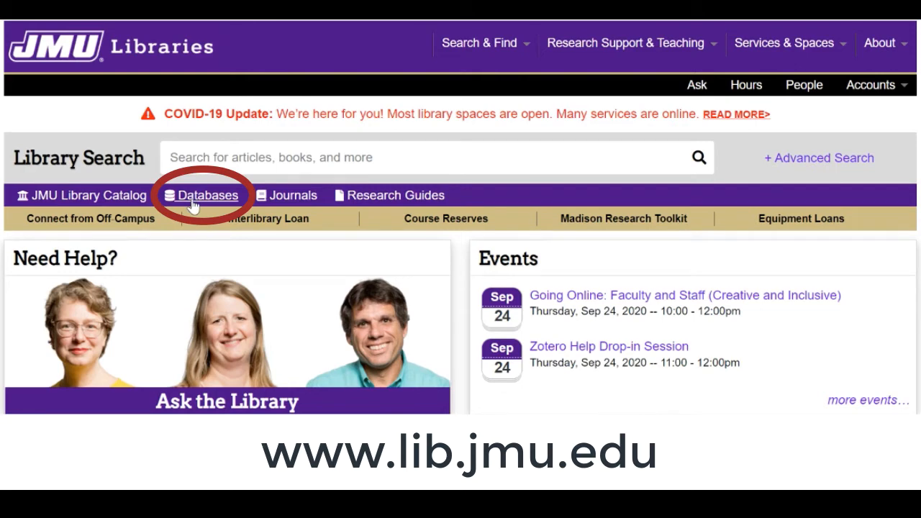
# Go to the JMU Libraries Databases page from the homepage.
pyautogui.click(208, 196)
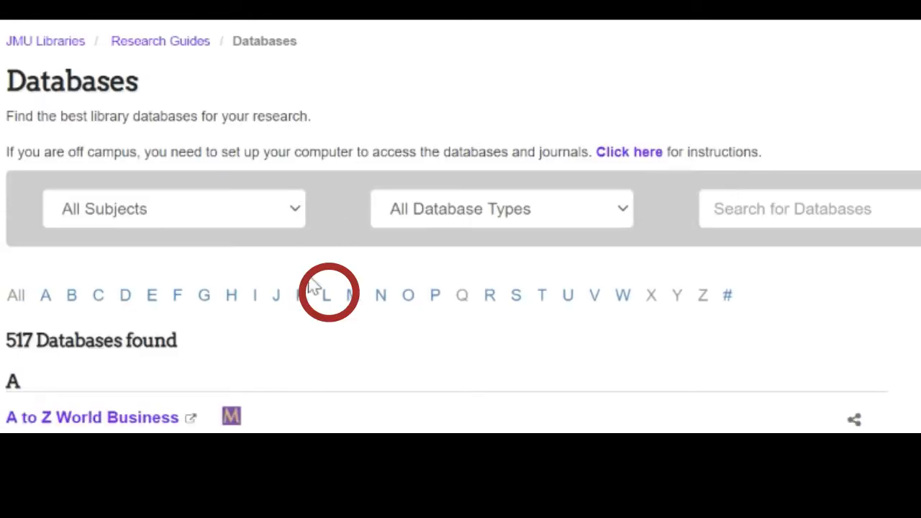
# Filter the databases to letter L and launch LinkedIn Learning.
pyautogui.click(325, 293)
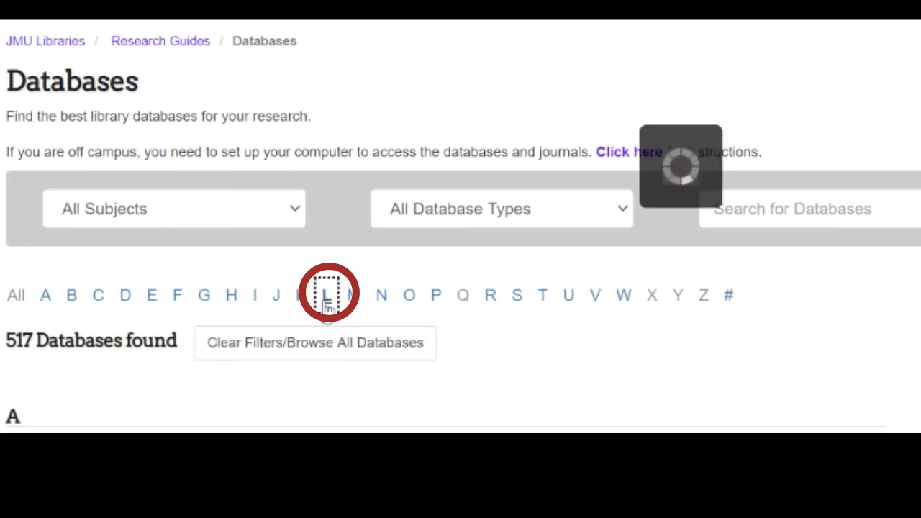
pyautogui.click(329, 295)
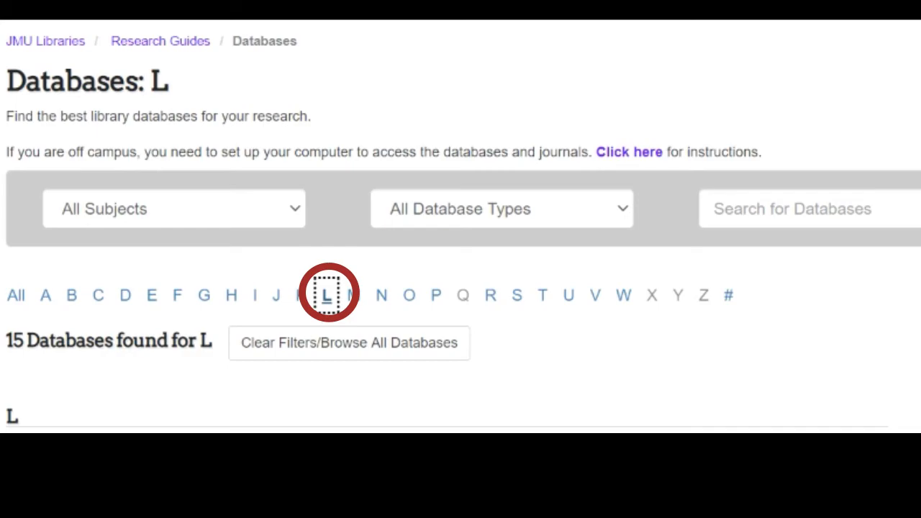
pyautogui.scroll(-3)
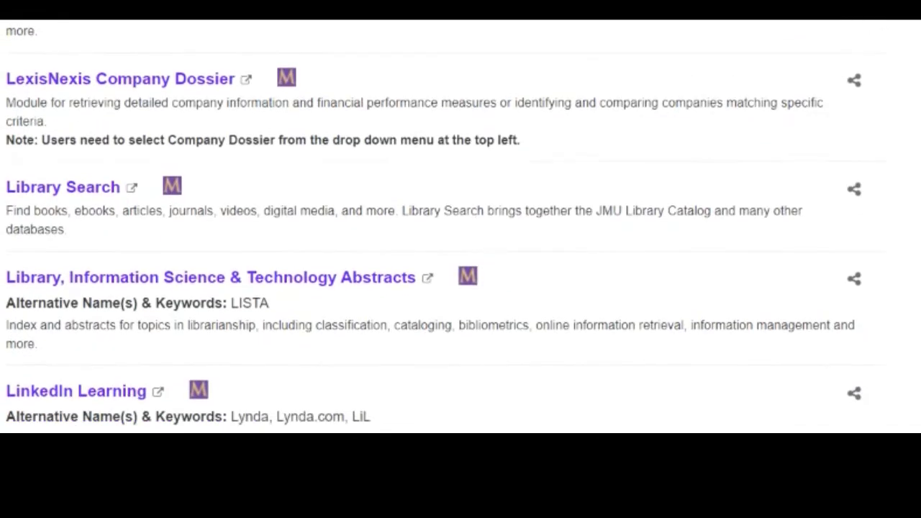
pyautogui.scroll(-3)
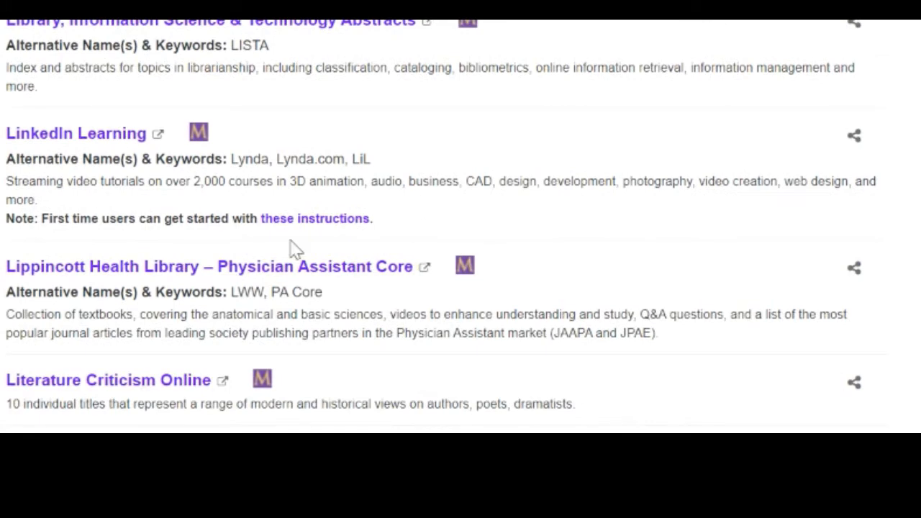
pyautogui.moveTo(78, 138)
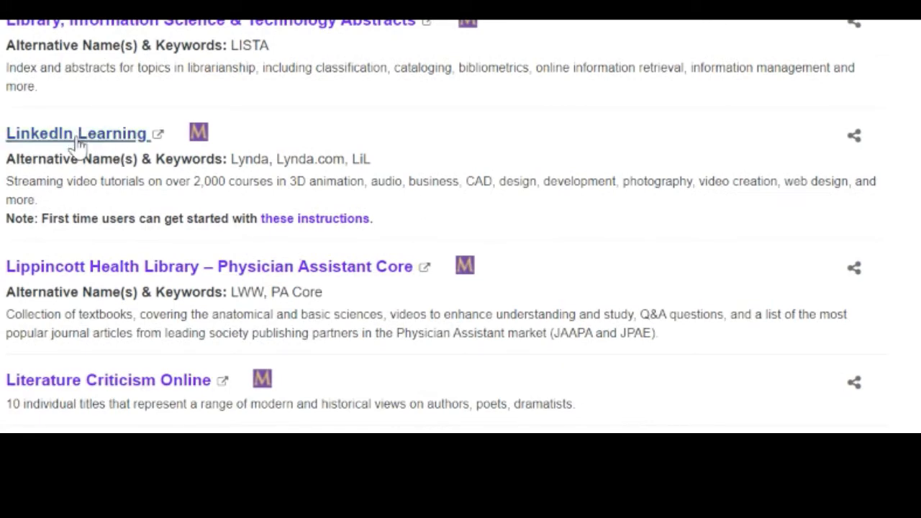
pyautogui.click(76, 132)
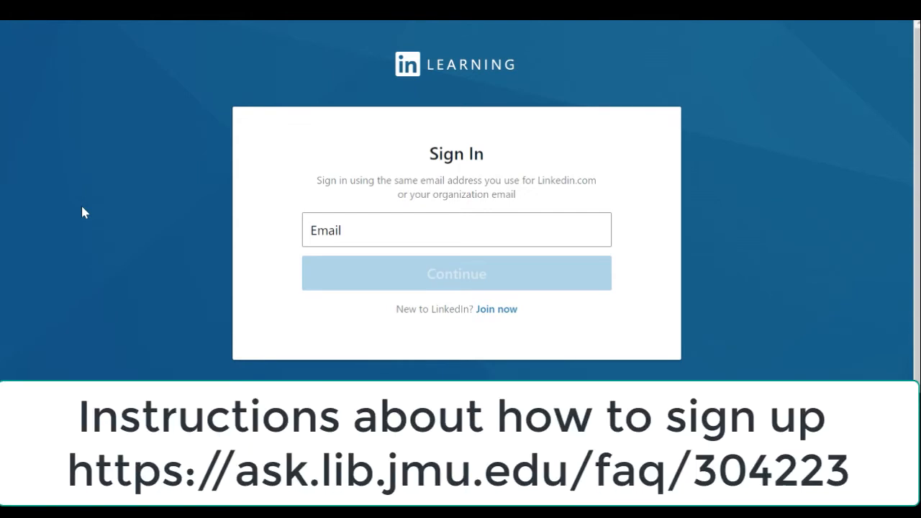
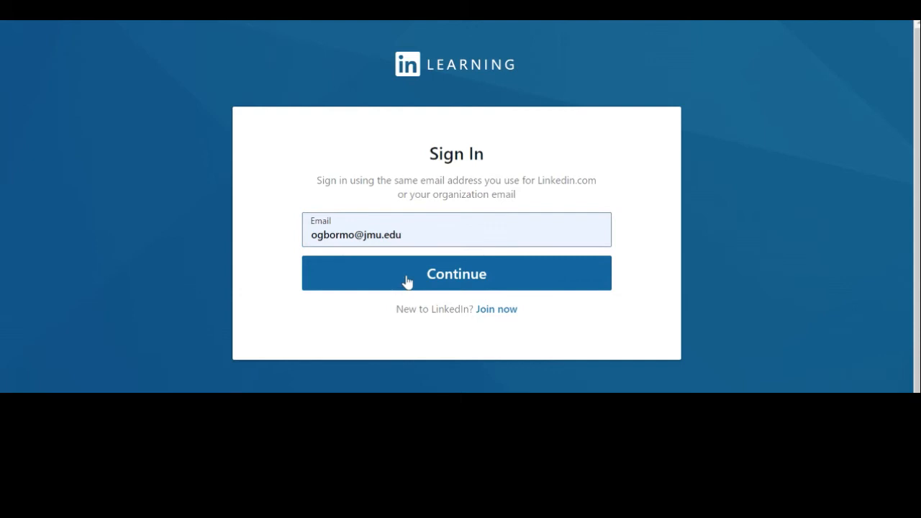
pyautogui.click(456, 273)
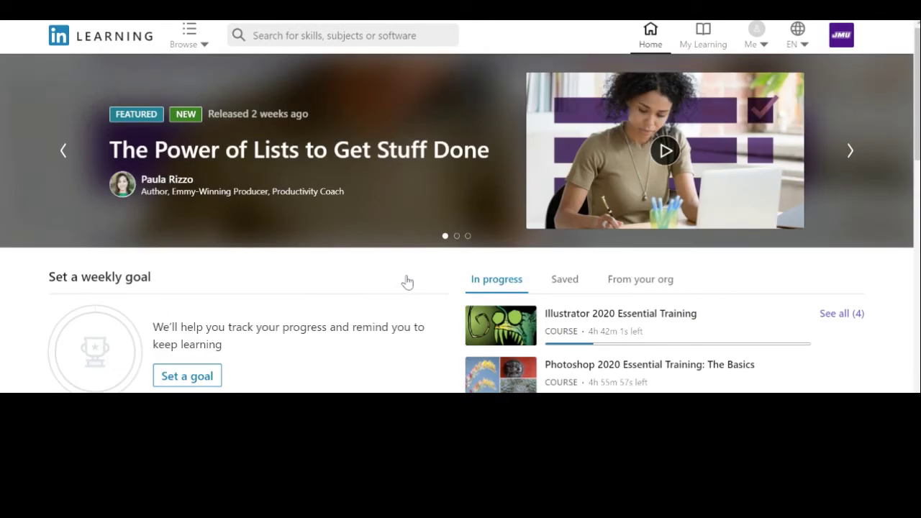
pyautogui.moveTo(357, 173)
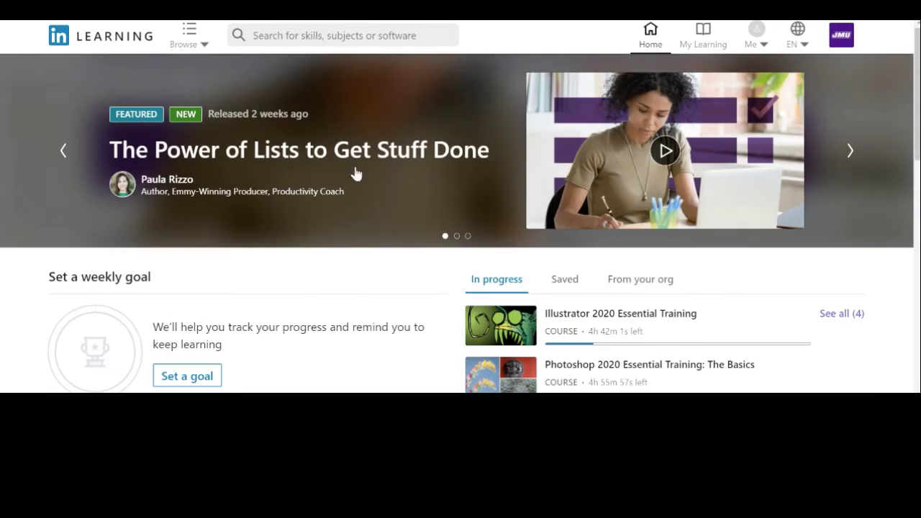
pyautogui.moveTo(314, 101)
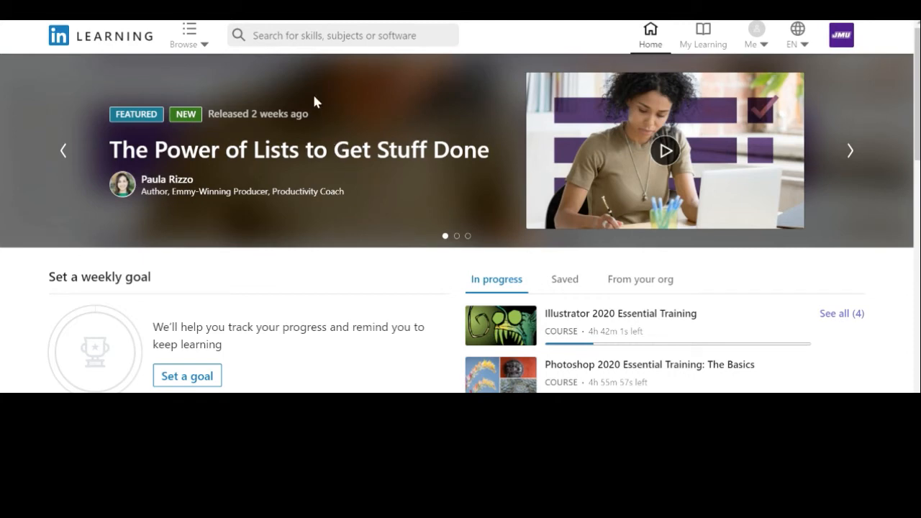
# Search LinkedIn Learning for 'photoshop' to list Photoshop courses.
pyautogui.click(338, 34)
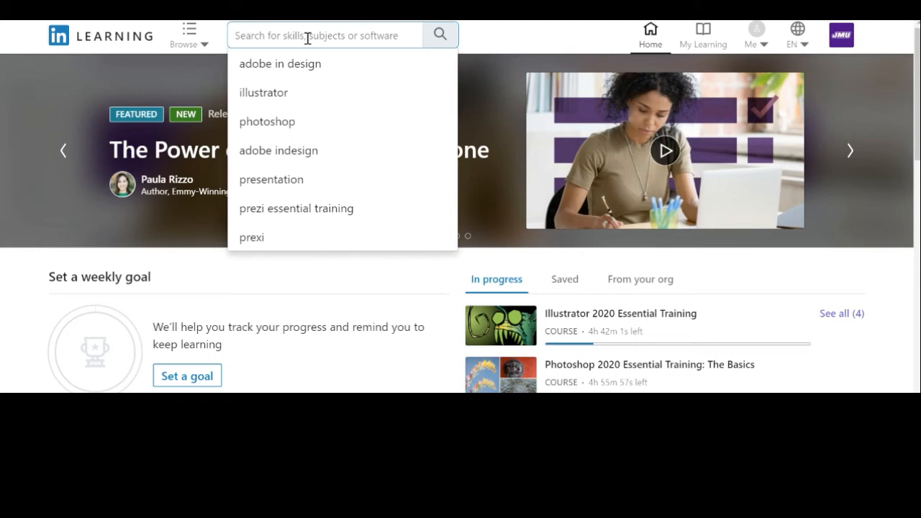
pyautogui.moveTo(293, 116)
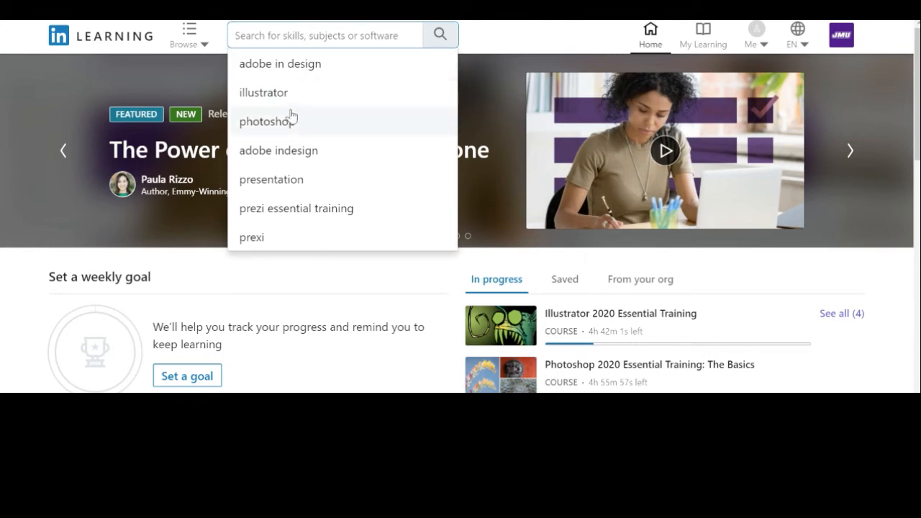
pyautogui.click(268, 121)
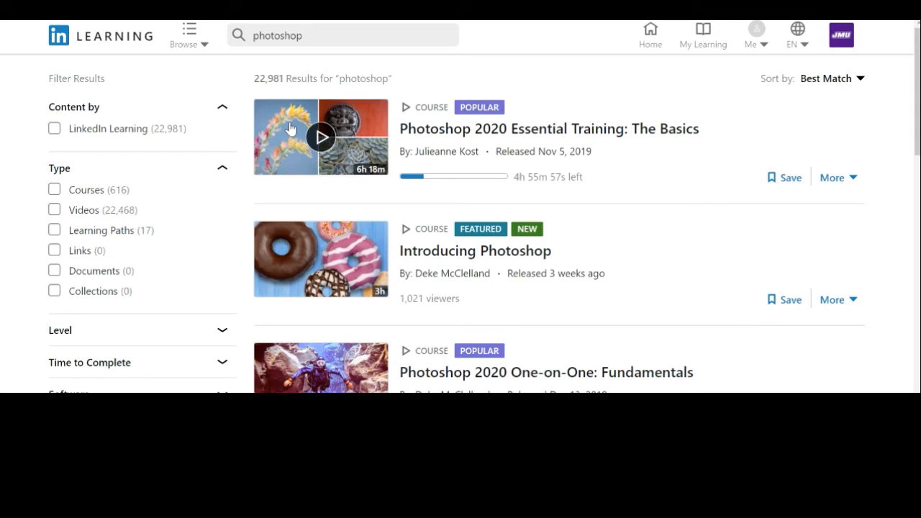
pyautogui.moveTo(425, 128)
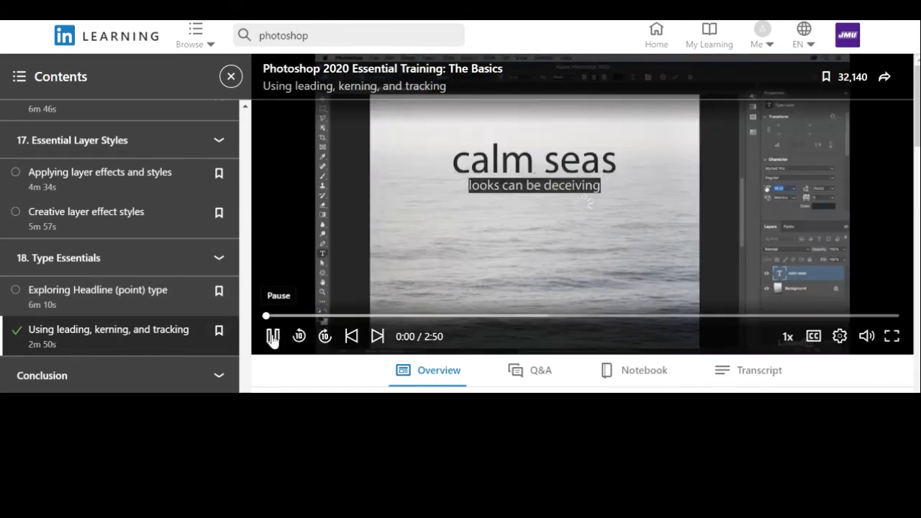
# Pause the leading, kerning, and tracking video in the Photoshop course.
pyautogui.click(272, 337)
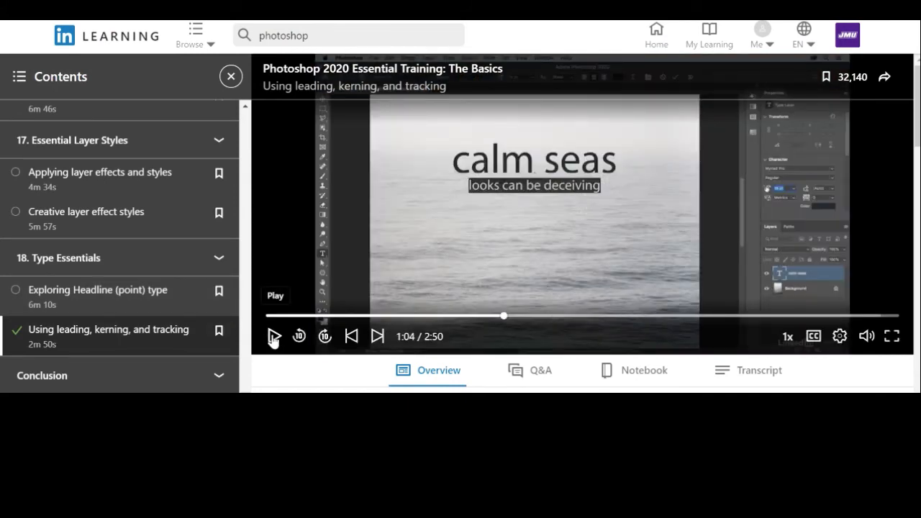
pyautogui.moveTo(192, 219)
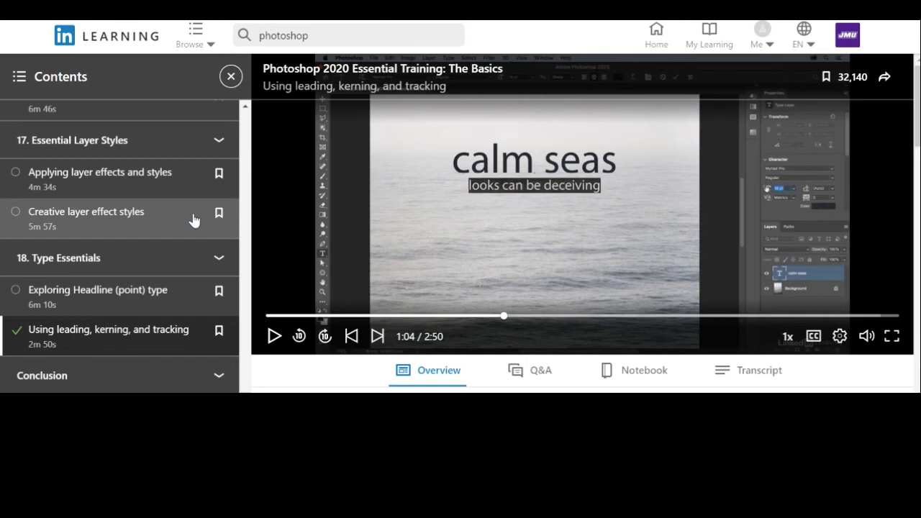
pyautogui.moveTo(173, 139)
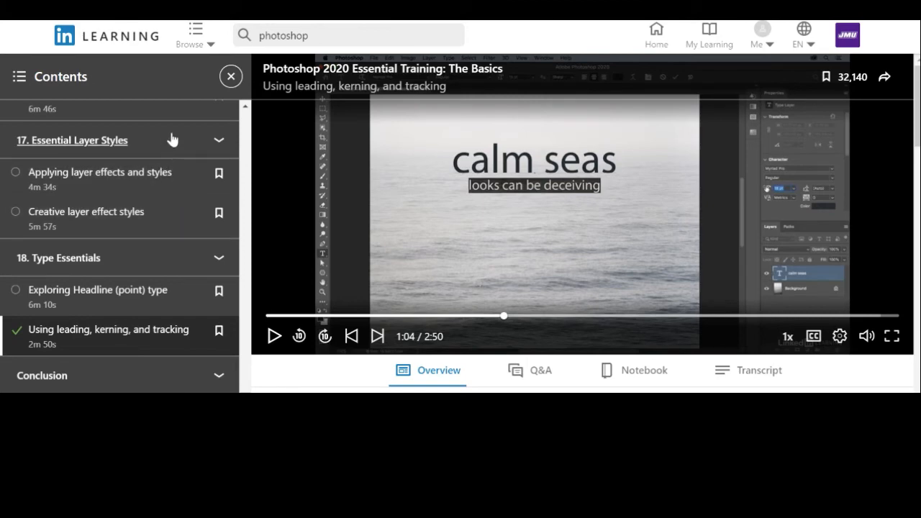
pyautogui.moveTo(164, 145)
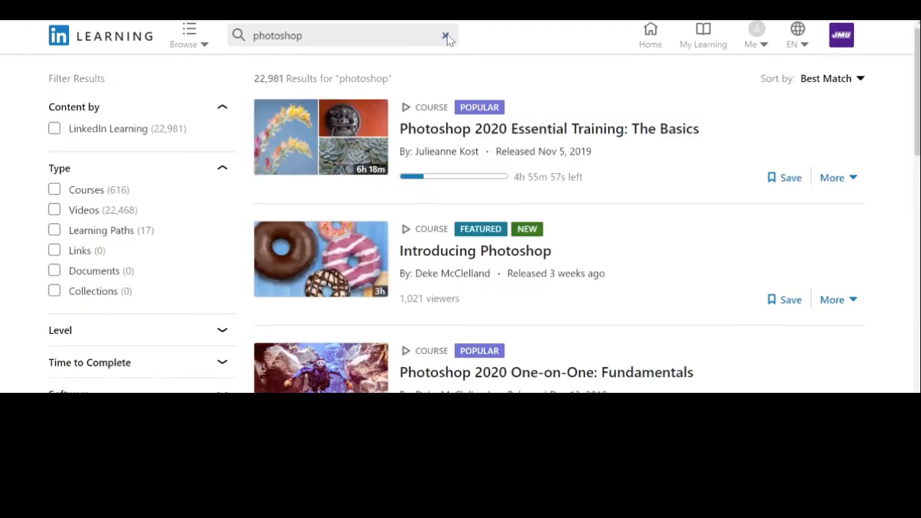
# Search for 'adobe in design' and open InDesign 2020 Essential Training.
pyautogui.click(338, 35)
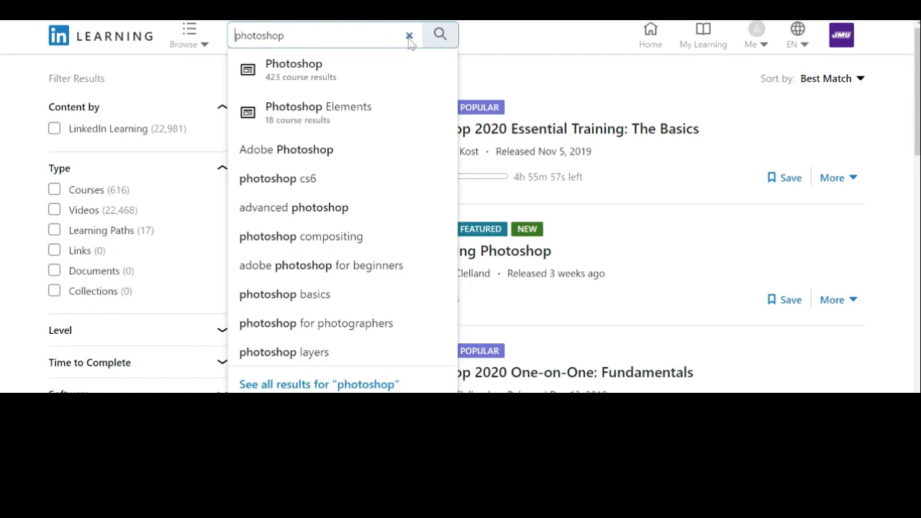
pyautogui.click(406, 34)
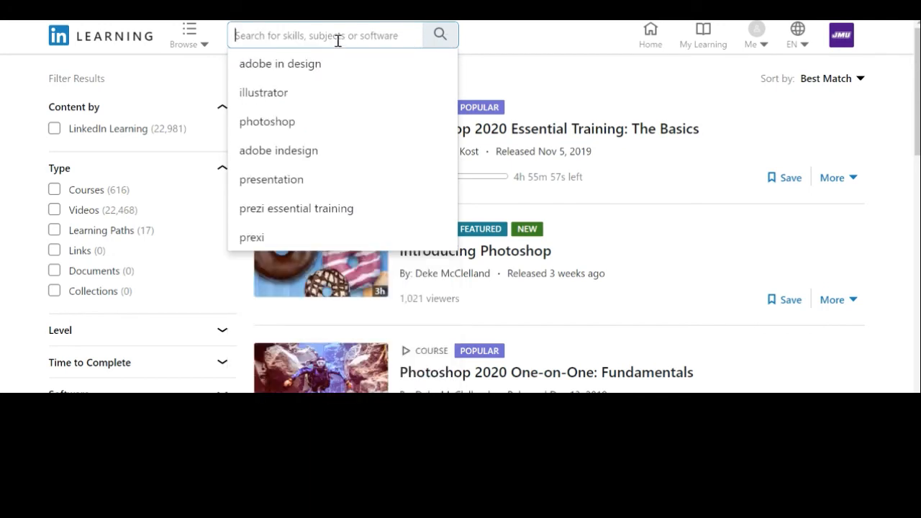
pyautogui.write('a')
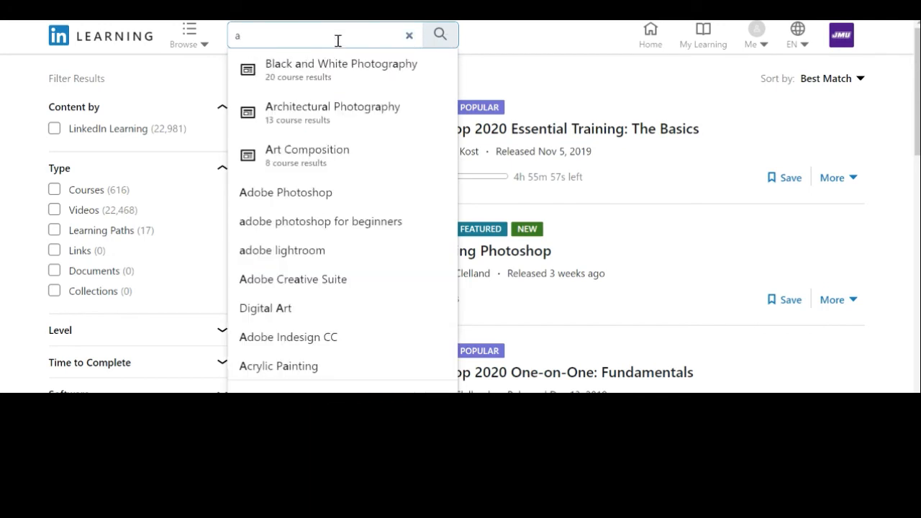
pyautogui.write('dobe in')
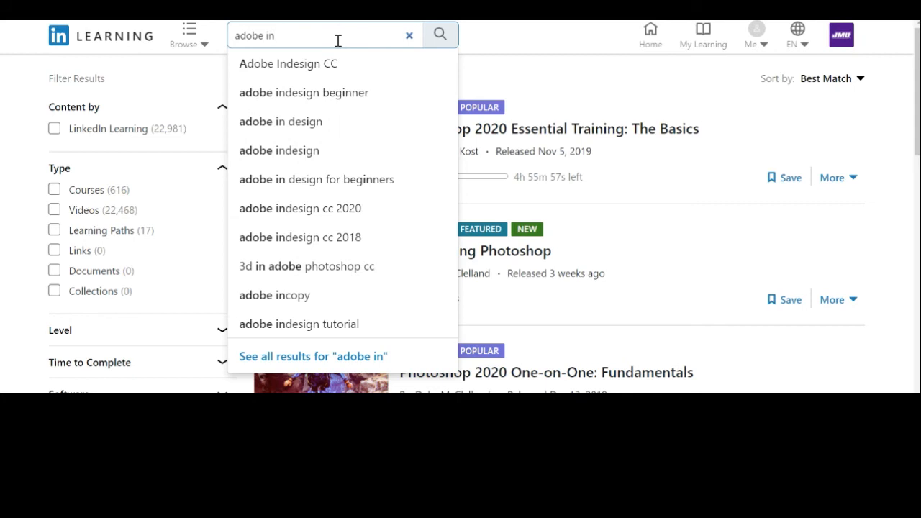
pyautogui.click(280, 121)
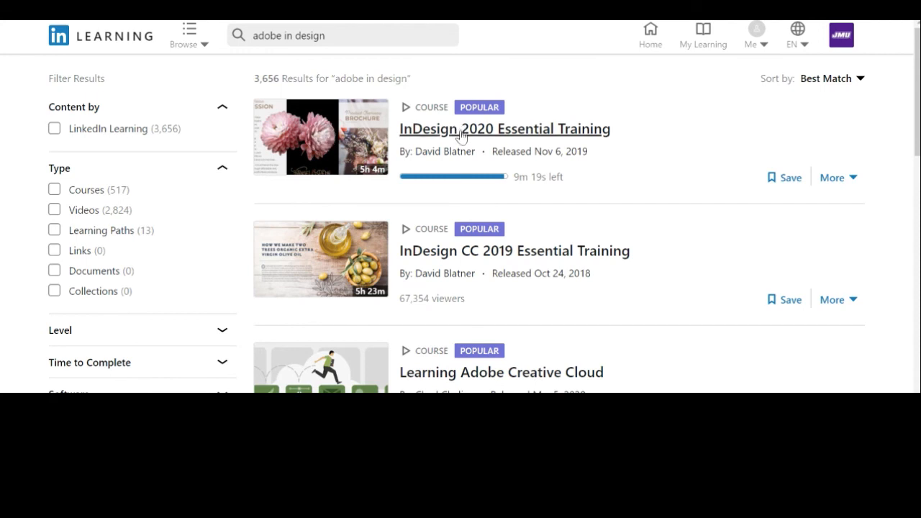
pyautogui.click(463, 134)
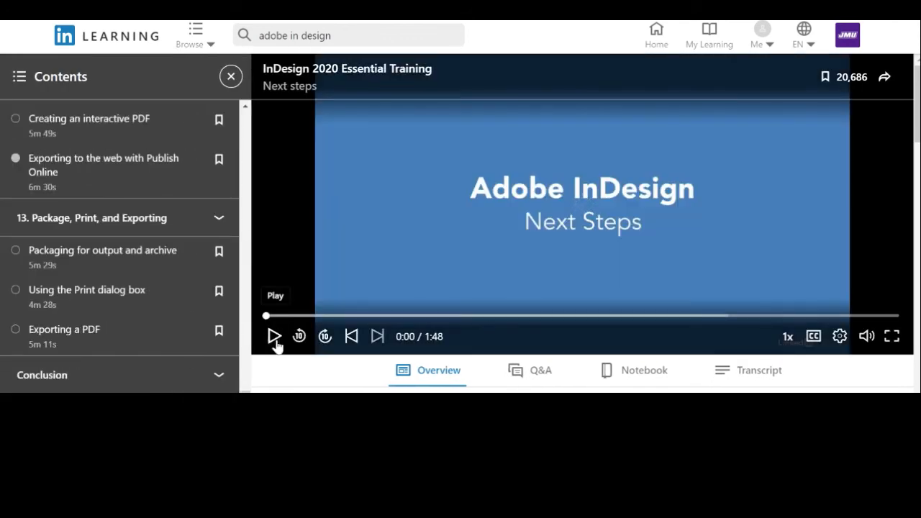
pyautogui.moveTo(175, 135)
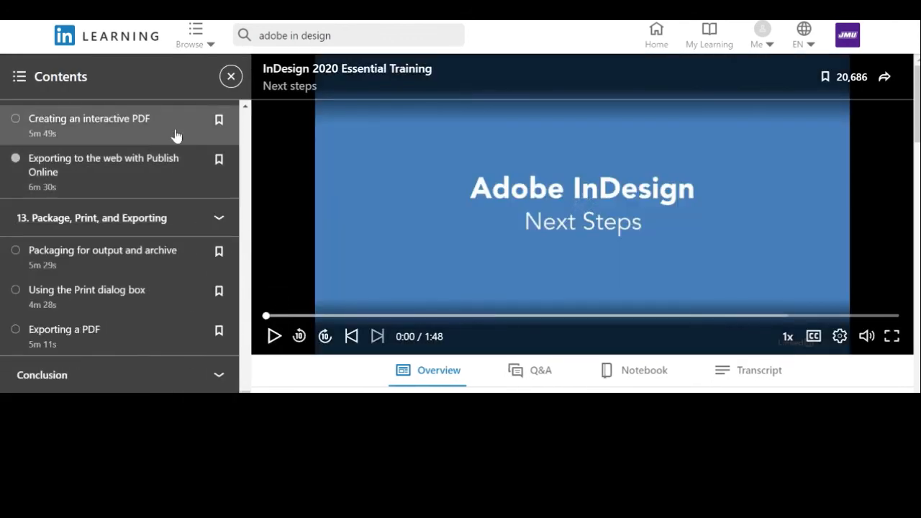
pyautogui.moveTo(119, 302)
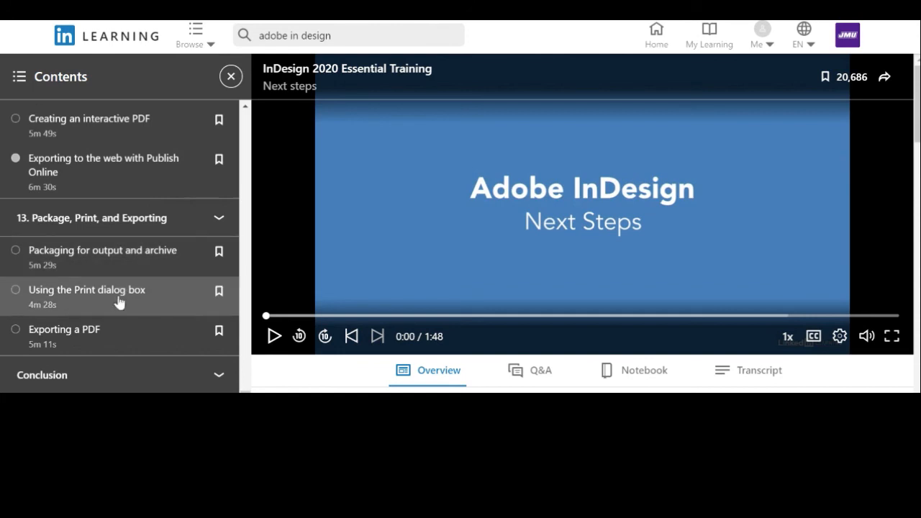
pyautogui.moveTo(170, 148)
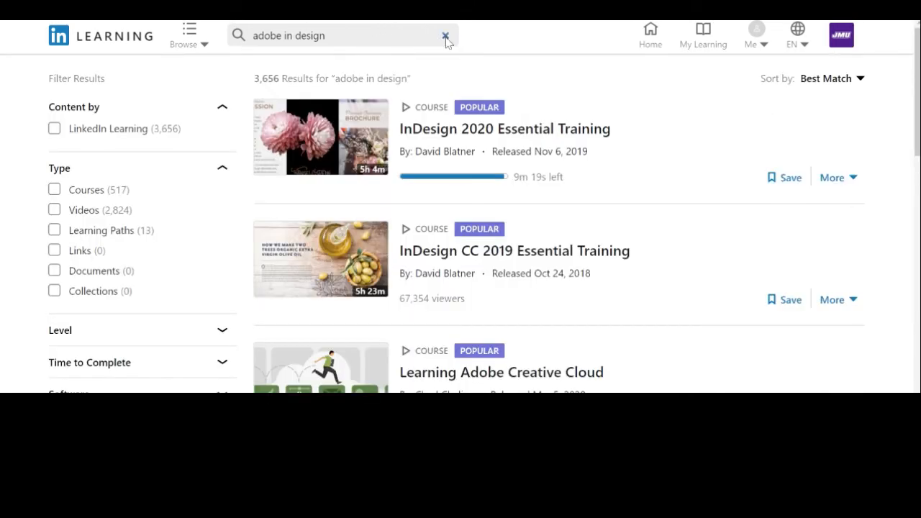
# Replace the query with 'illustrator' to find Illustrator 2020 Essential Training.
pyautogui.click(352, 34)
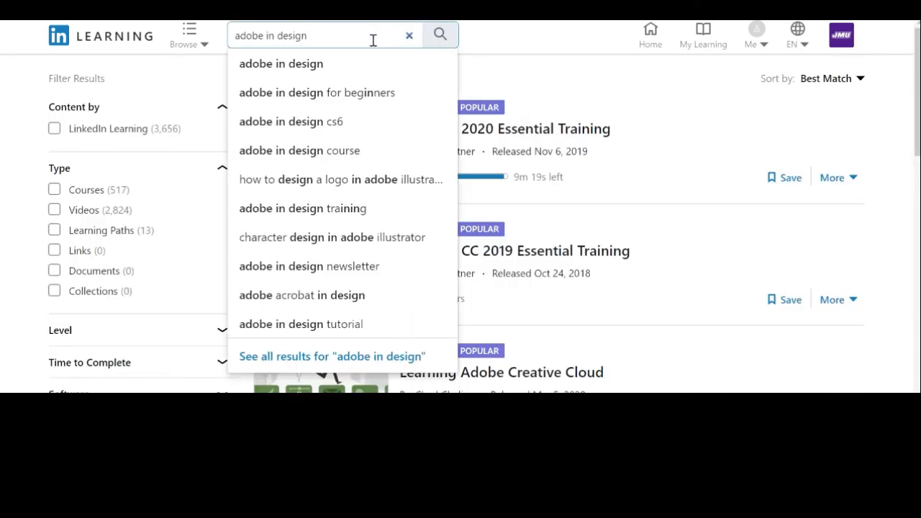
pyautogui.click(408, 35)
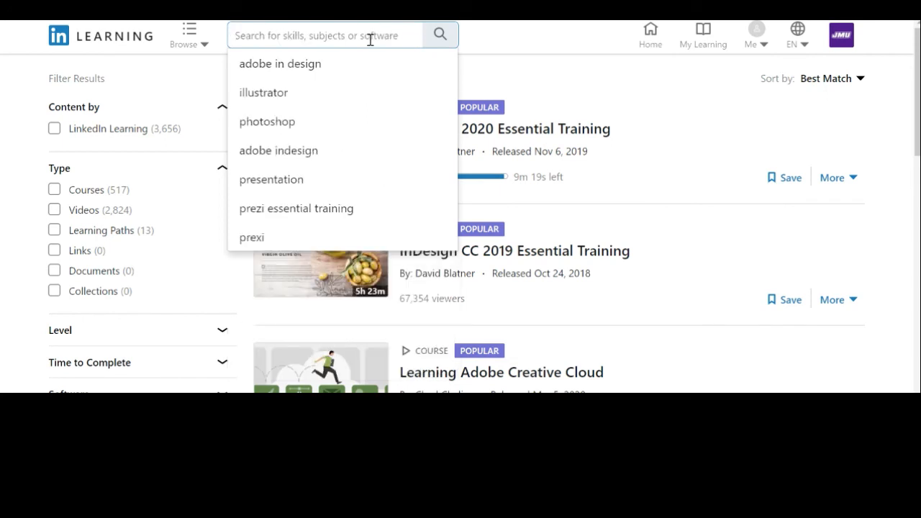
pyautogui.moveTo(328, 95)
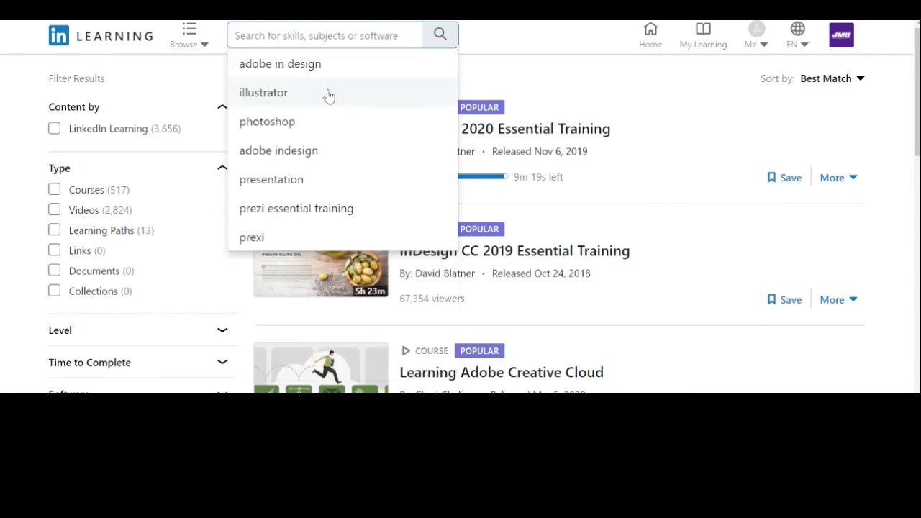
pyautogui.click(264, 92)
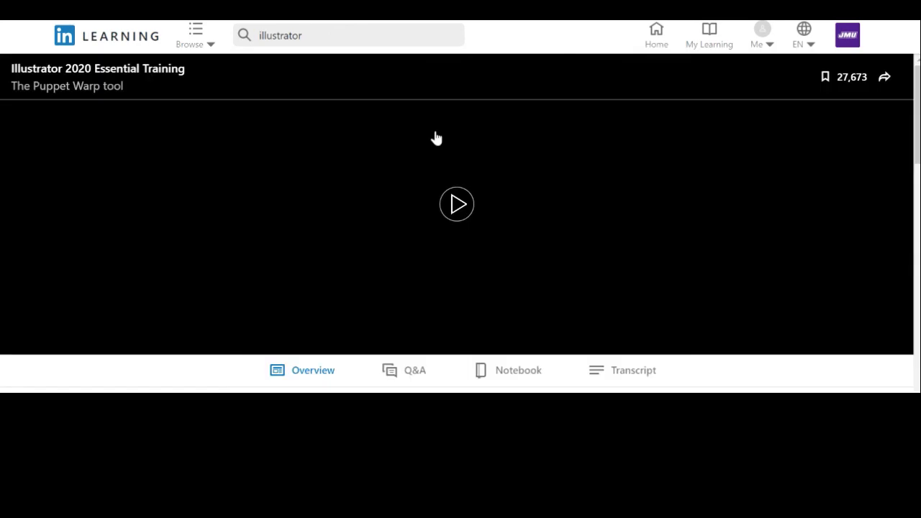
# Load the Puppet Warp tool video with the course Contents sidebar shown.
pyautogui.click(457, 204)
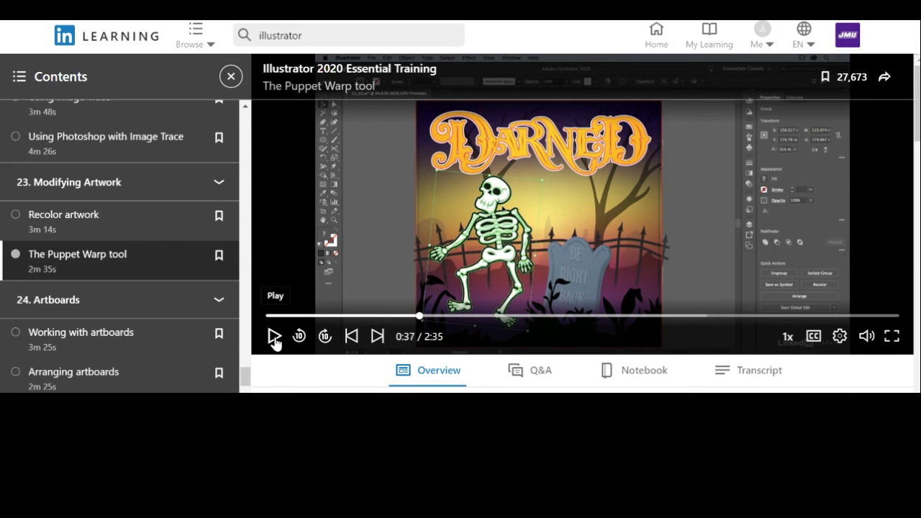
pyautogui.moveTo(262, 254)
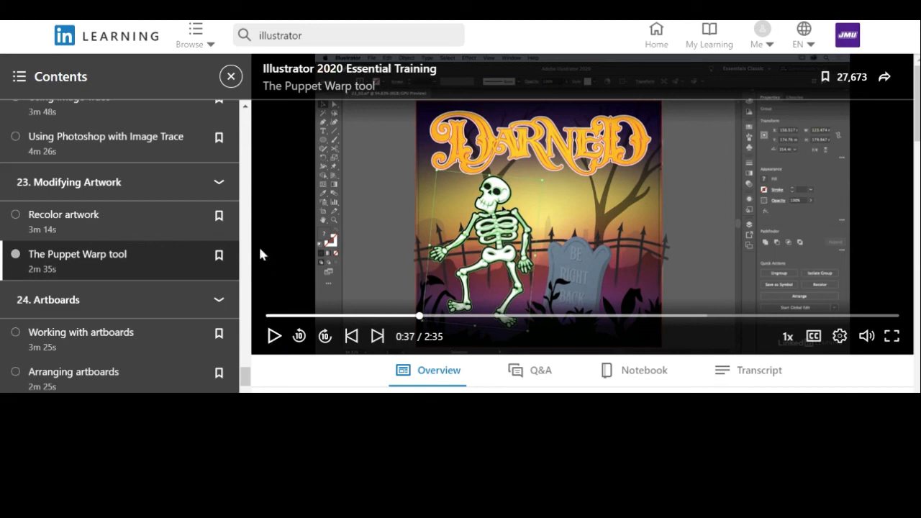